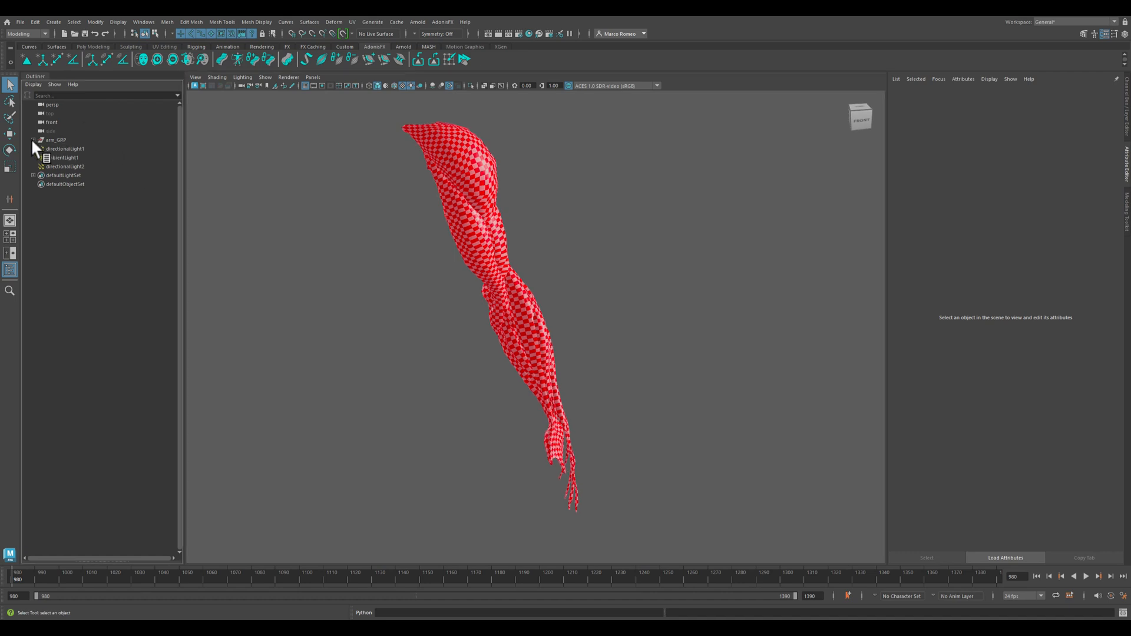
Expand arm_GRP and muscles_GRP and isolate the l_brachialis_GEO muscle in the viewport
{"action": "left_click", "coordinate": [33, 139]}
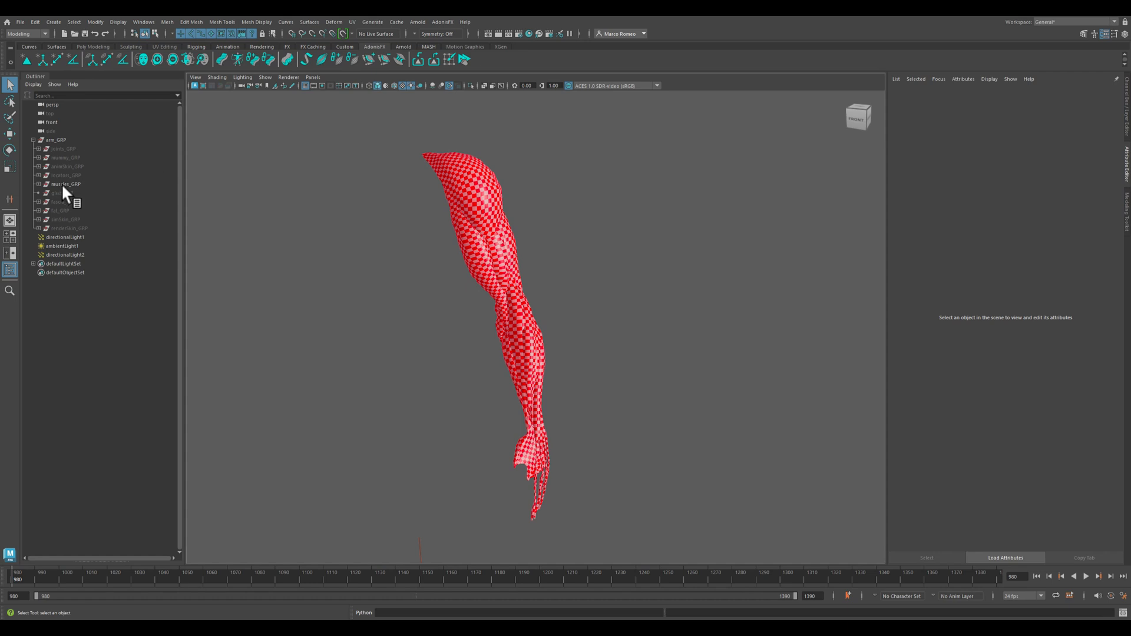
{"action": "left_click", "coordinate": [66, 184]}
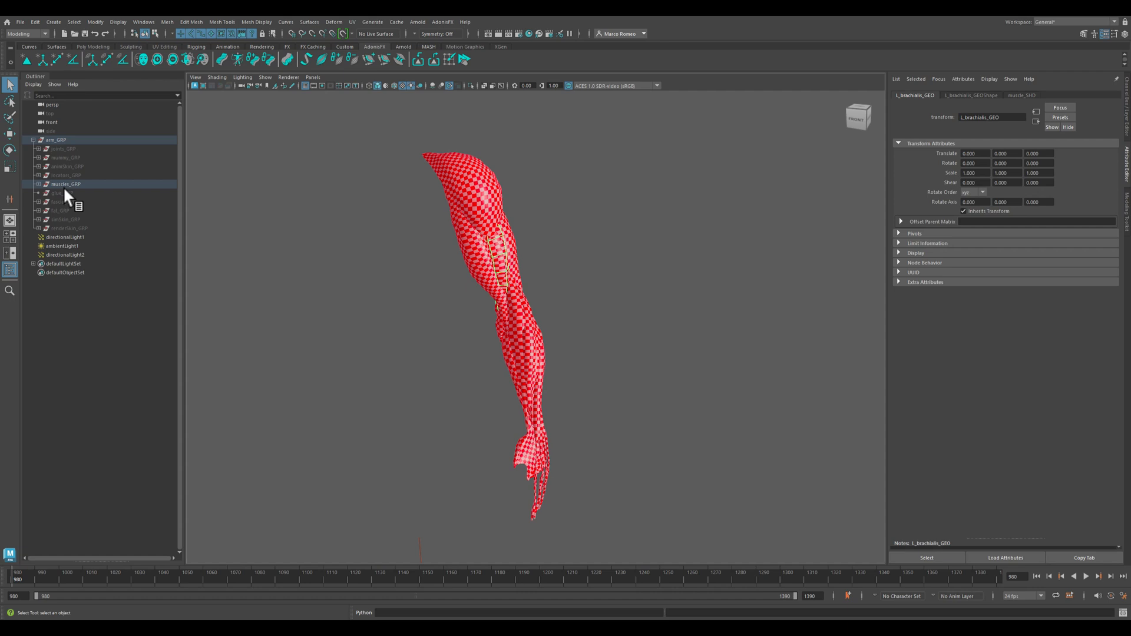
{"action": "left_click", "coordinate": [80, 201]}
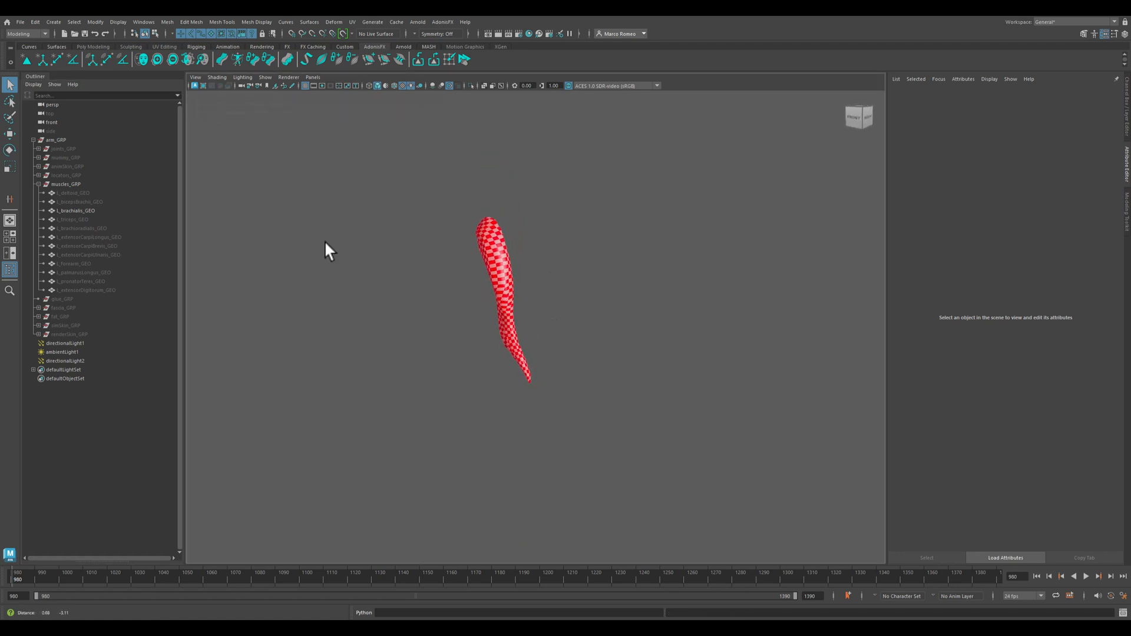
Add joints_GRP to the isolated view and select the elbow joint to inspect the arm skeleton
{"action": "left_click", "coordinate": [64, 149]}
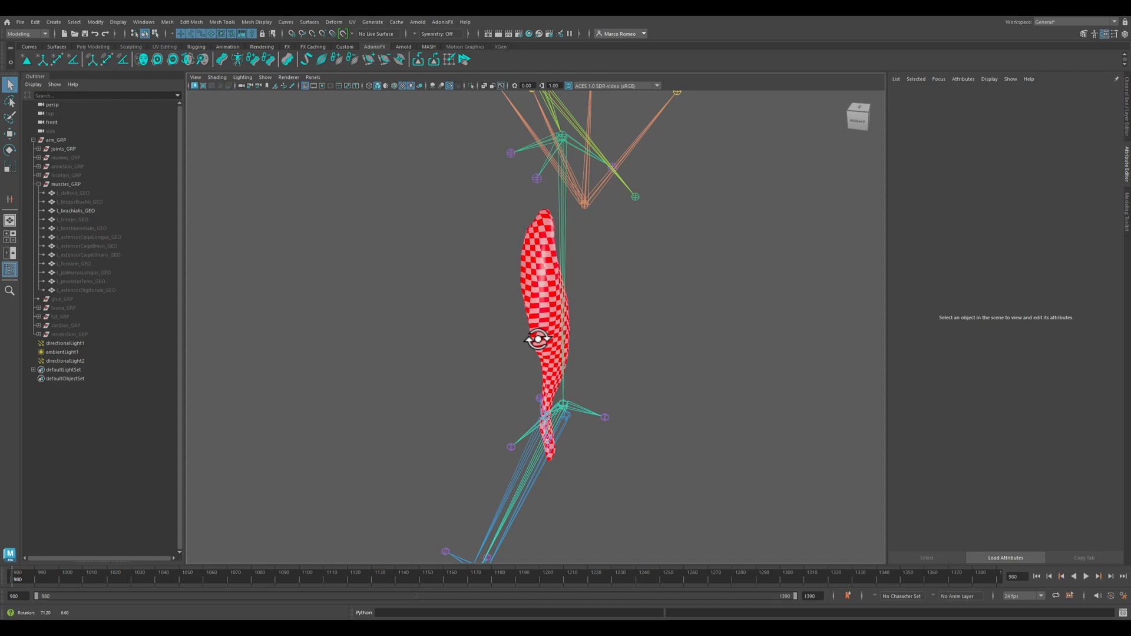
{"action": "left_click_drag", "start_coordinate": [538, 341], "coordinate": [607, 342]}
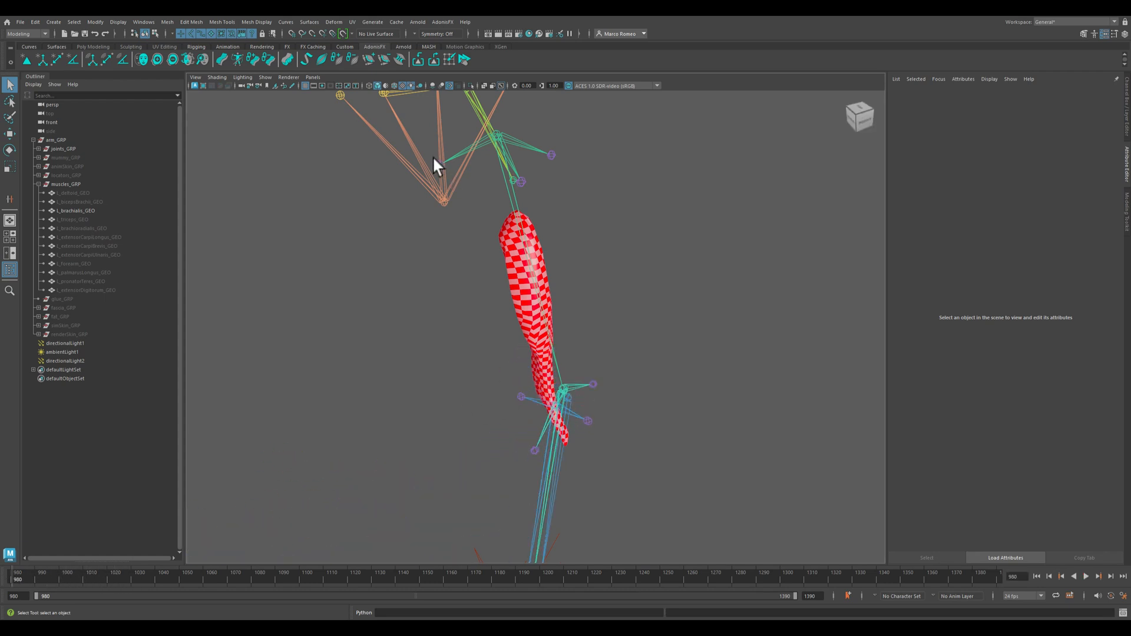
{"action": "left_click", "coordinate": [440, 164]}
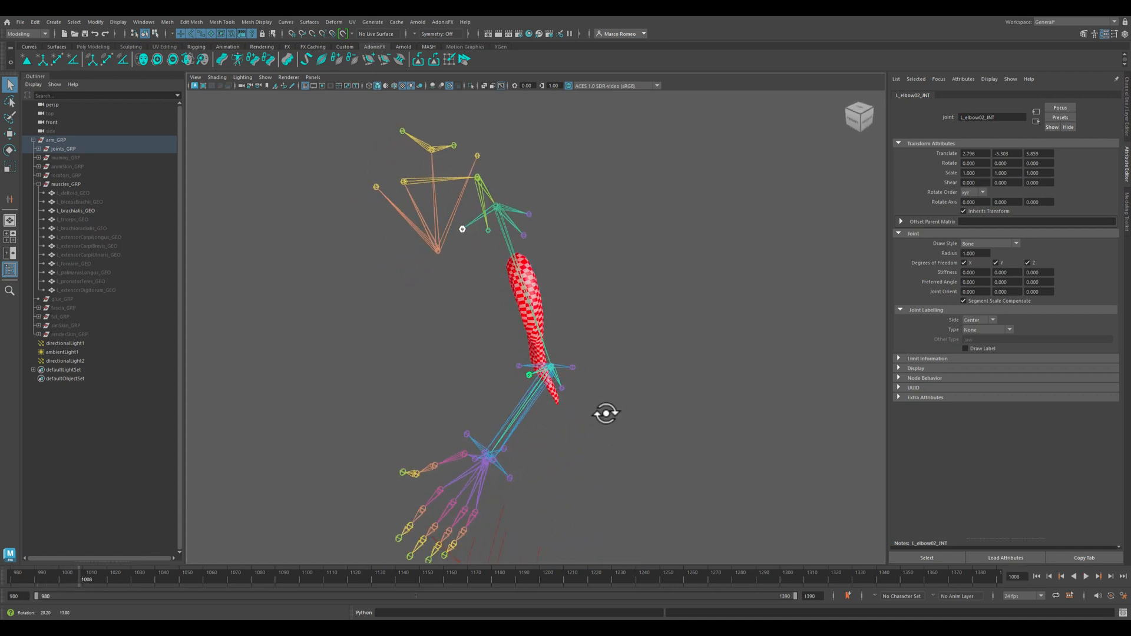
{"action": "left_click_drag", "start_coordinate": [606, 414], "coordinate": [481, 351]}
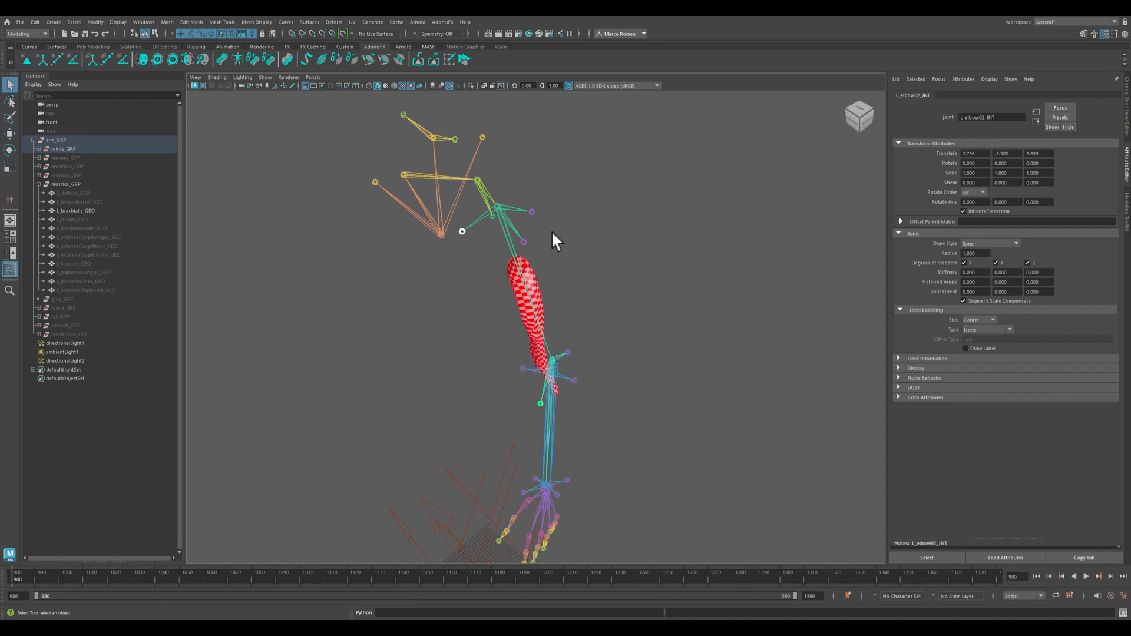
Create distance locator l_arm_flex_adnLocatorDistance1 between the shoulder and elbow joints
{"action": "left_click", "coordinate": [540, 403]}
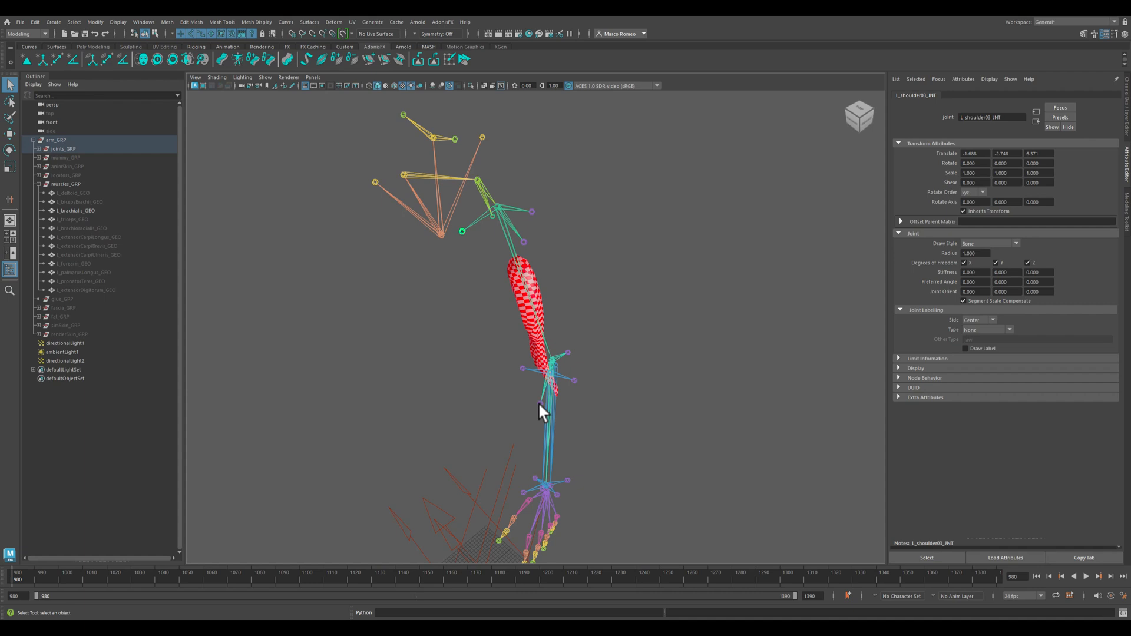
{"action": "left_click", "coordinate": [540, 403]}
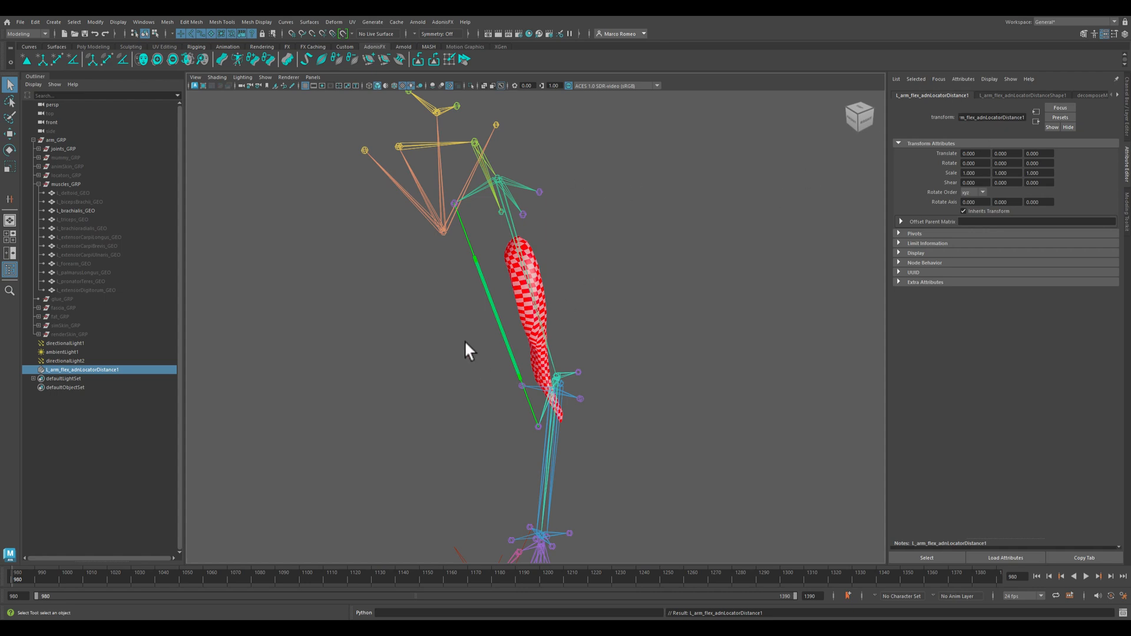
{"action": "left_click_drag", "start_coordinate": [466, 350], "coordinate": [518, 334]}
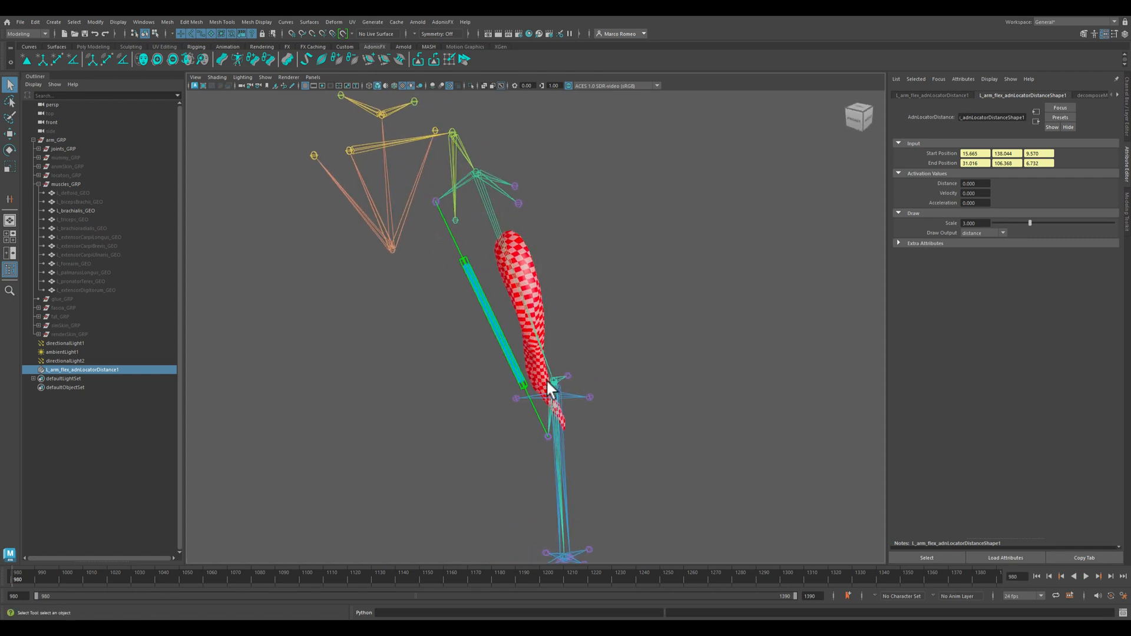
{"action": "mouse_move", "coordinate": [609, 441]}
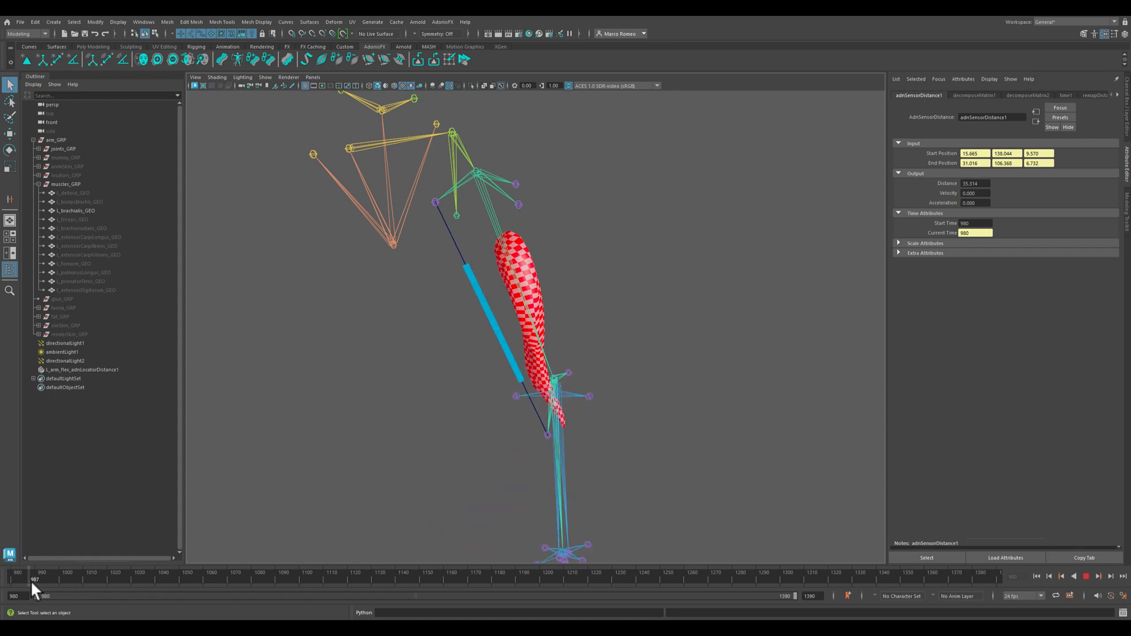
Scrub the timeline to watch l_arm_flex_adnSensorDistance1 read the changing distance
{"action": "left_click_drag", "start_coordinate": [35, 579], "coordinate": [71, 579]}
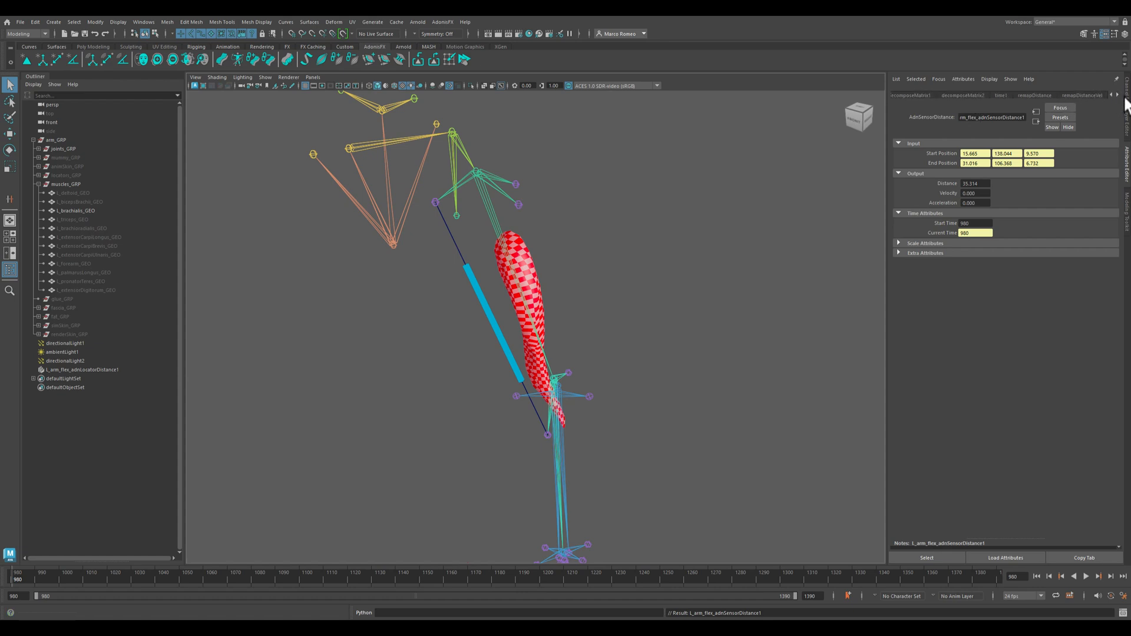
Set remapDistance input 35.314 to 27.2 onto output 0–1, test on the timeline, then select l_brachialis_GEO
{"action": "left_click", "coordinate": [1034, 95]}
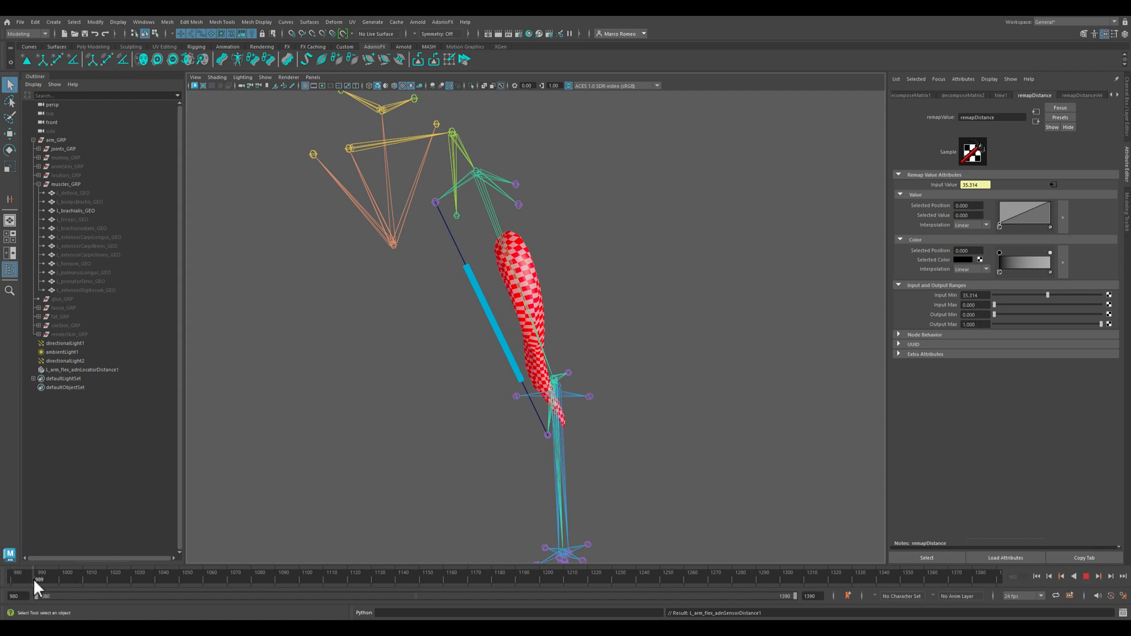
{"action": "left_click_drag", "start_coordinate": [39, 579], "coordinate": [88, 579]}
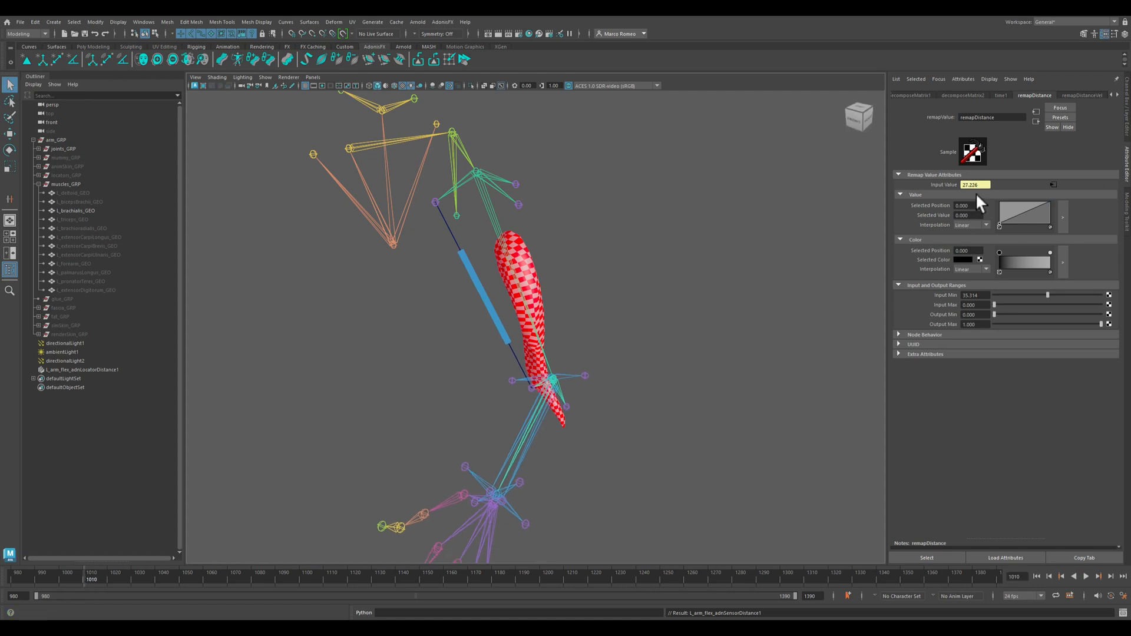
{"action": "left_click", "coordinate": [970, 315]}
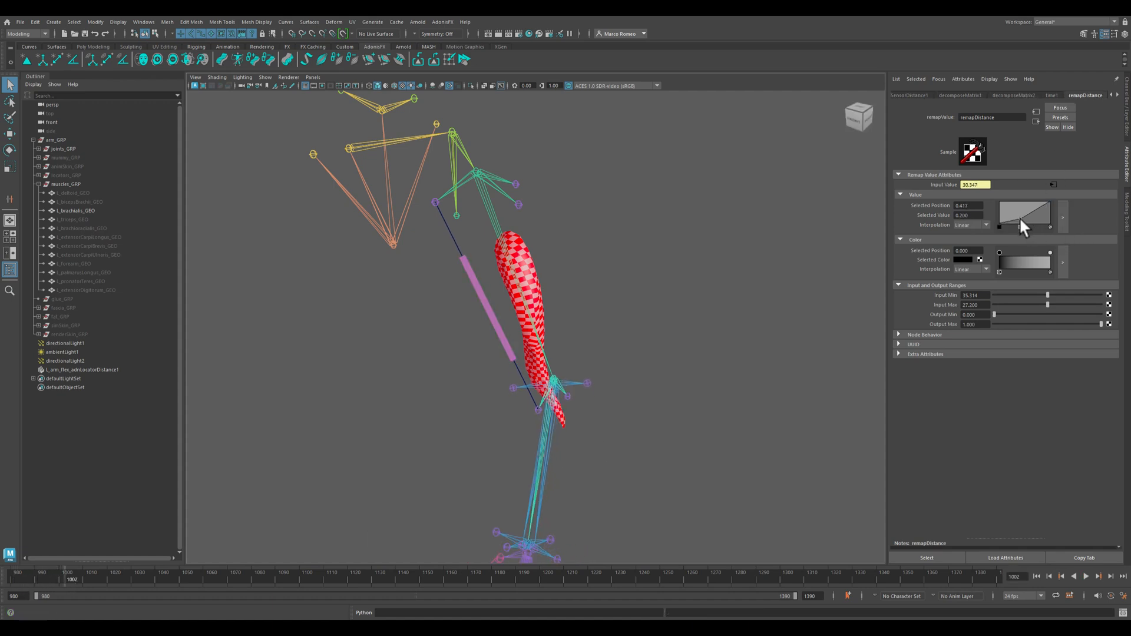
{"action": "left_click_drag", "start_coordinate": [1021, 225], "coordinate": [1031, 213]}
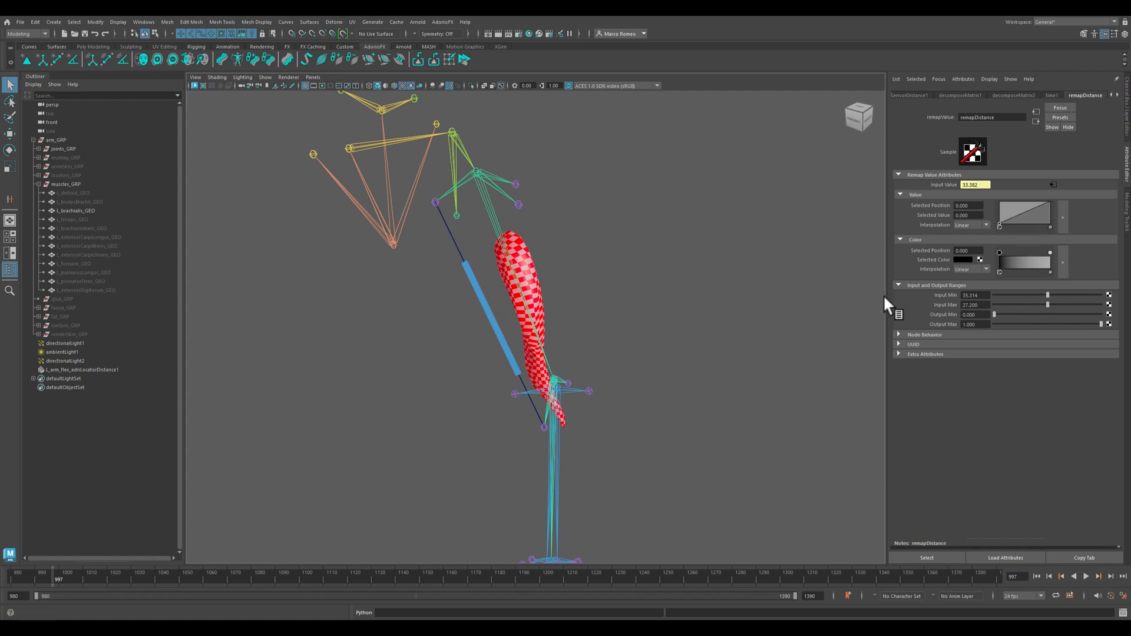
{"action": "mouse_move", "coordinate": [29, 610]}
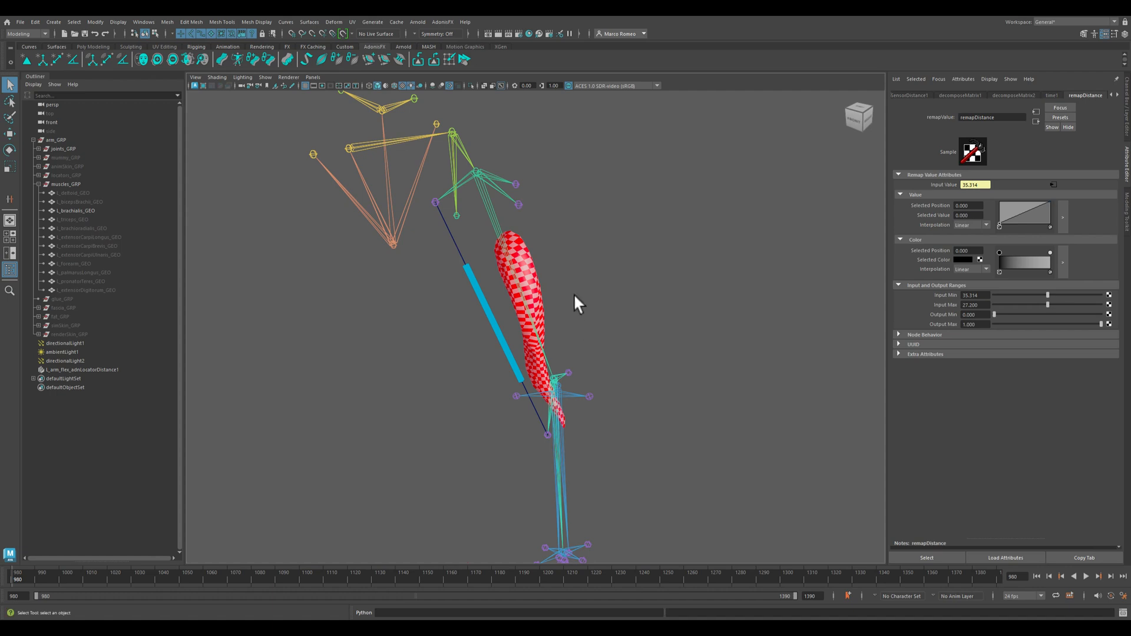
{"action": "left_click", "coordinate": [76, 210]}
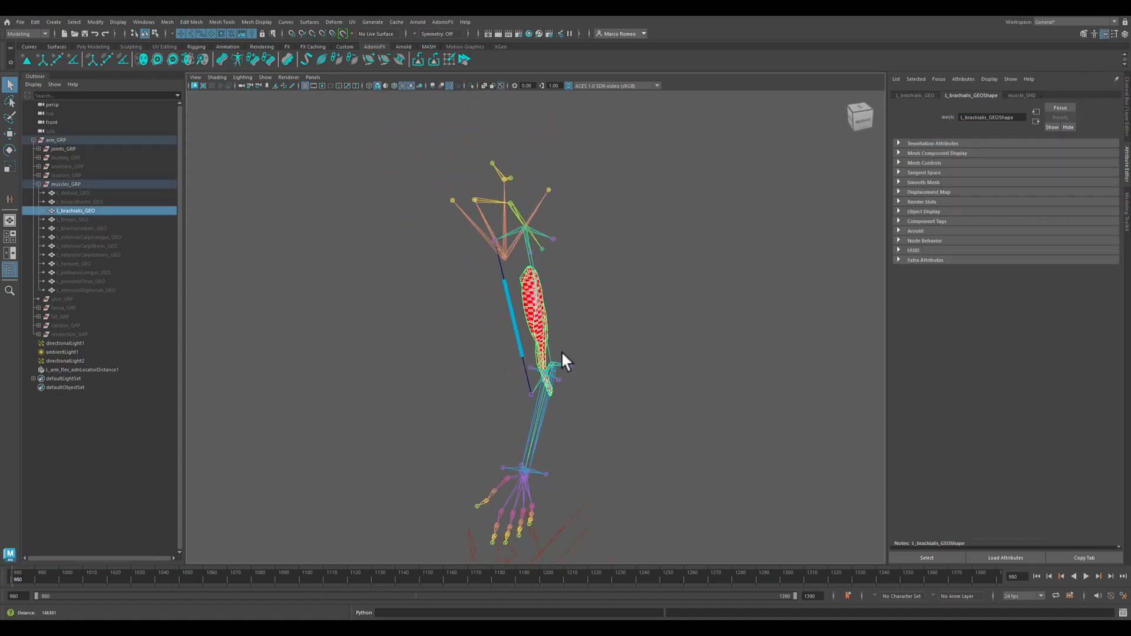